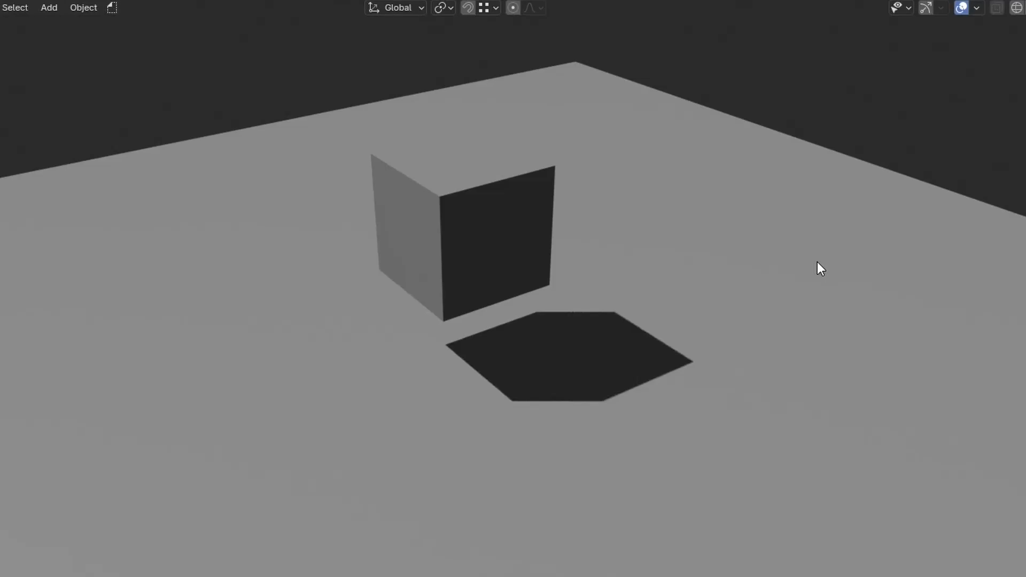
mouse_move(740, 240)
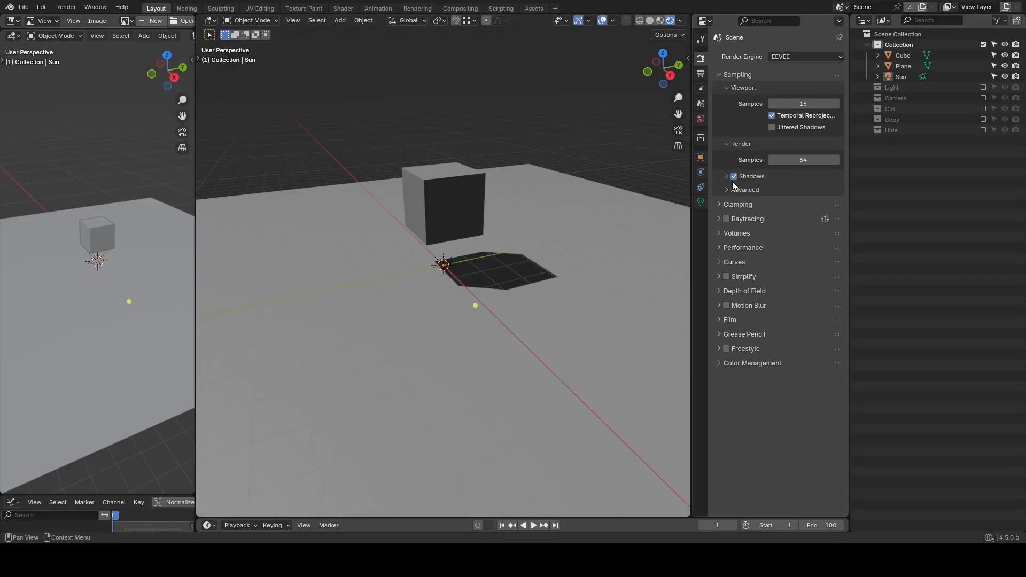
- Reveal the Sampling > Shadows render settings and select the Cube for material editing
click(726, 177)
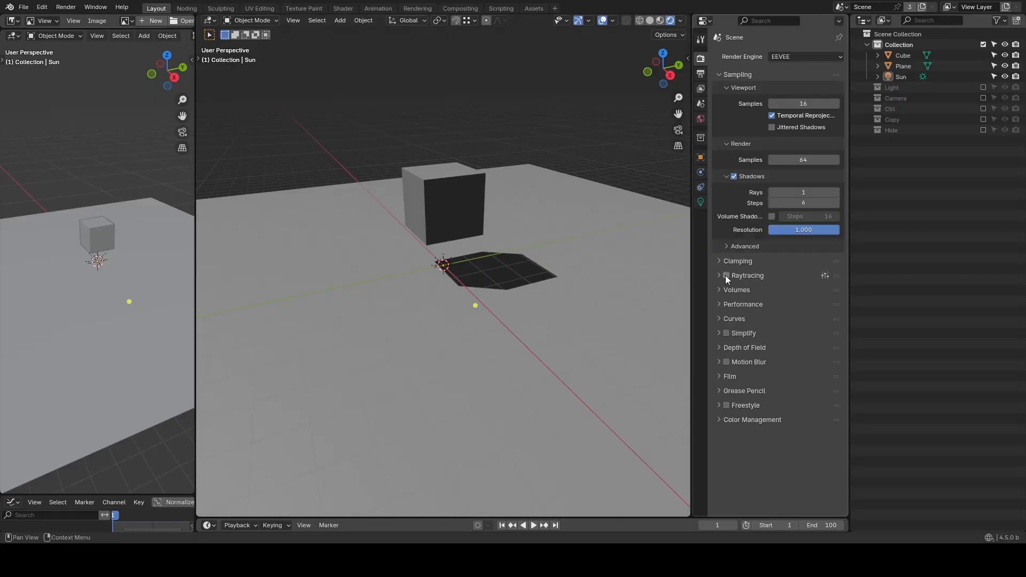
mouse_move(761, 279)
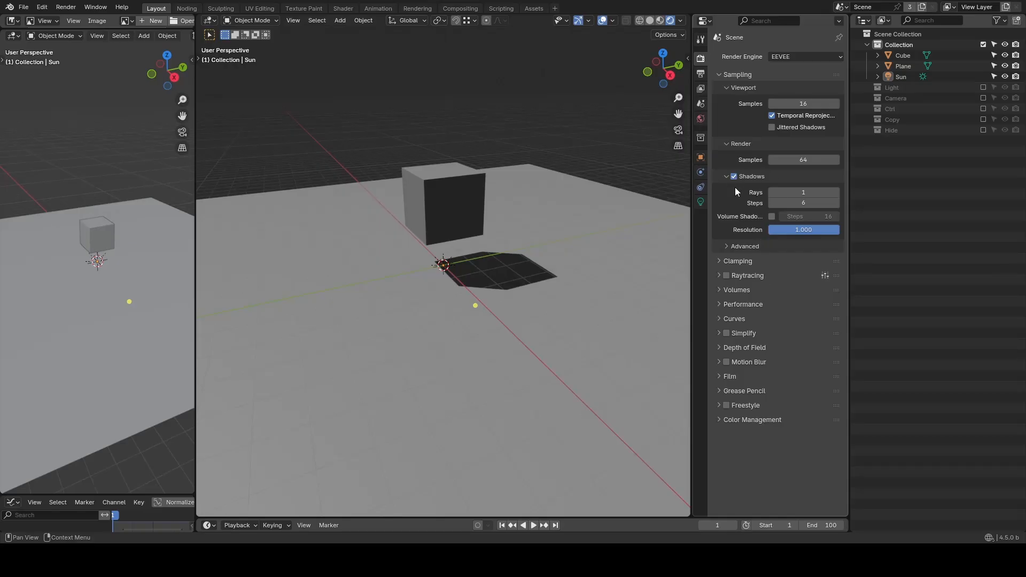
mouse_move(751, 195)
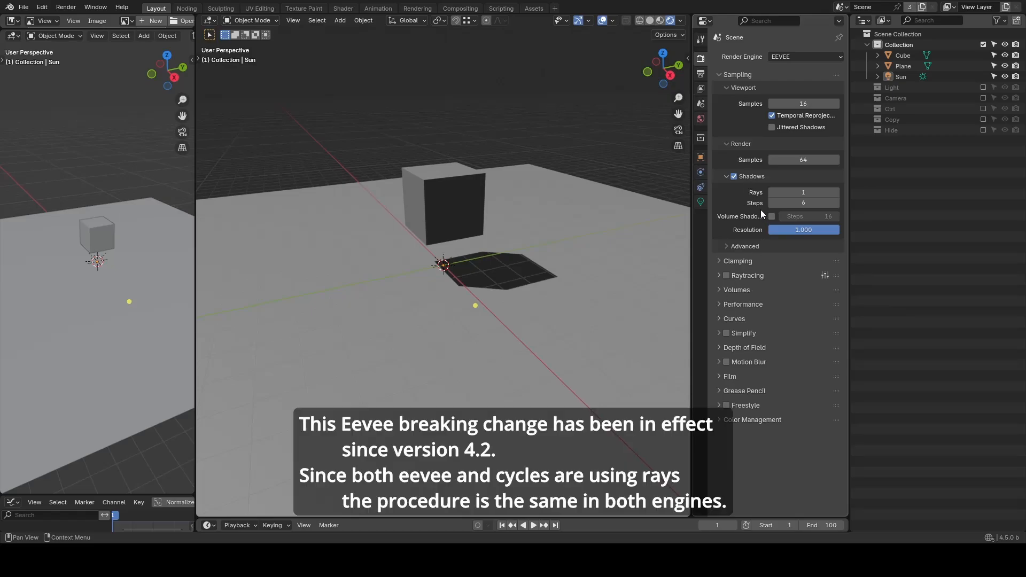
mouse_move(753, 229)
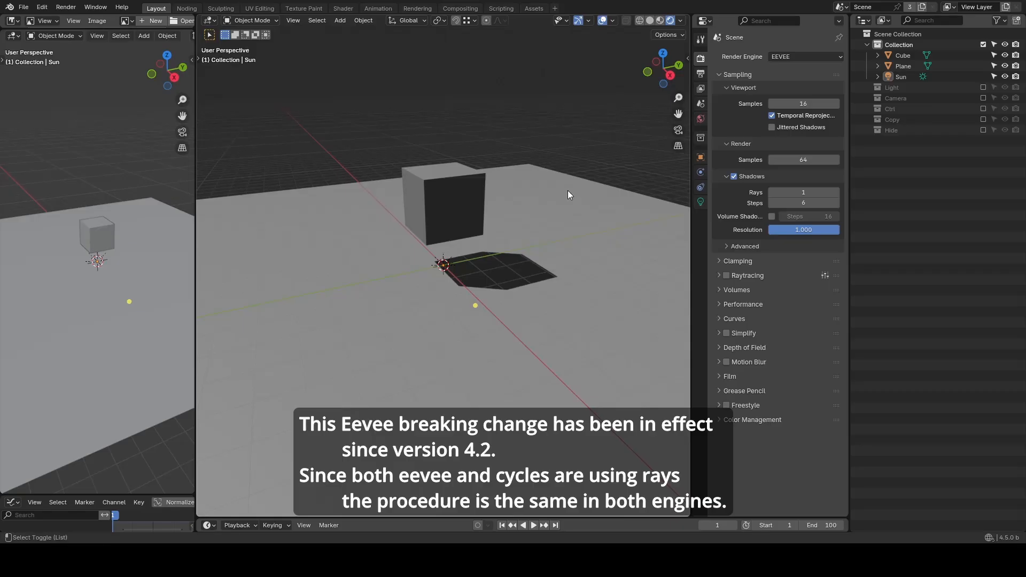
click(343, 8)
text(light path)
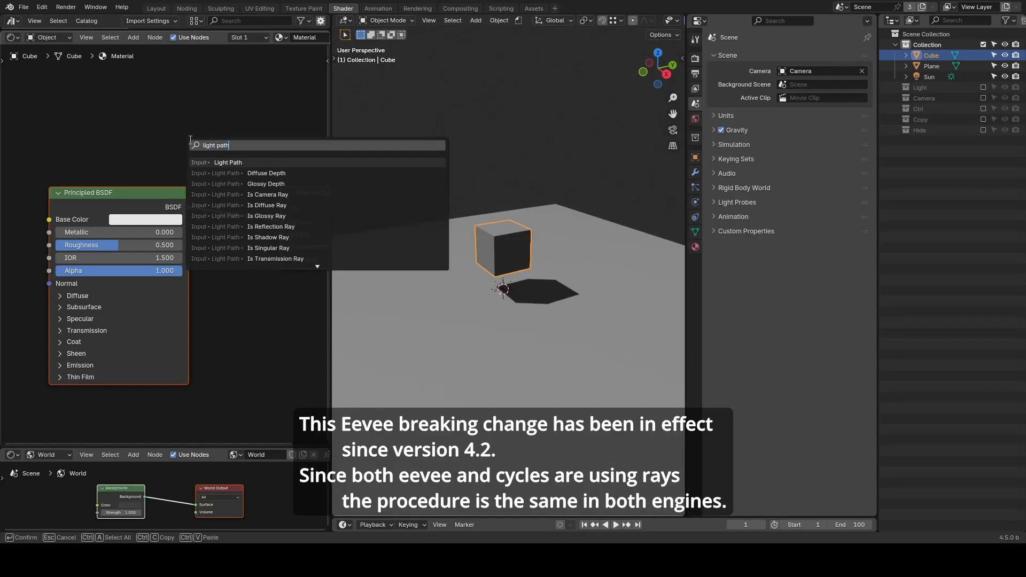
- Add a Light Path node and a Transparent BSDF wired through a Mix Shader for shadow rays
click(227, 163)
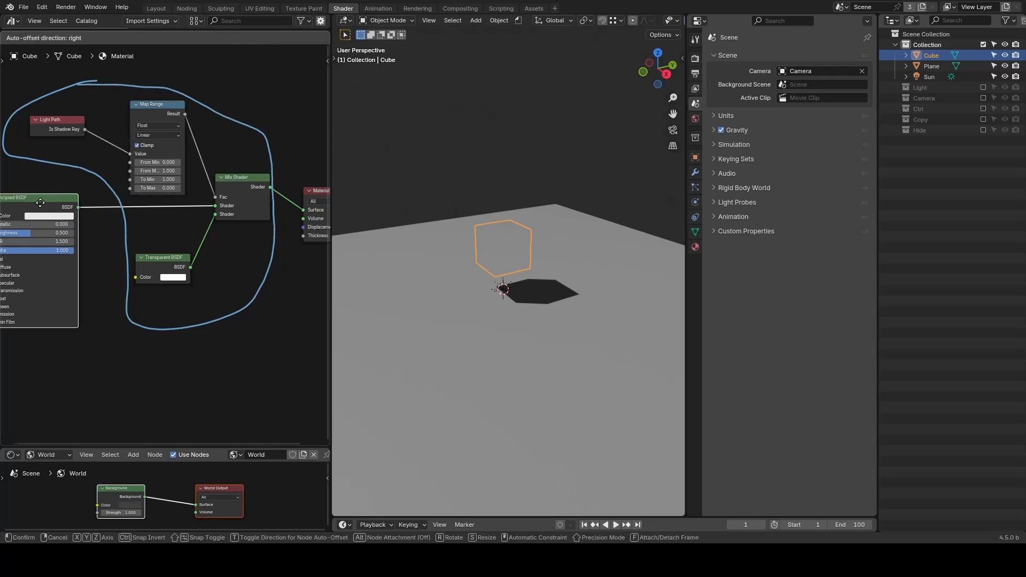
text(tra)
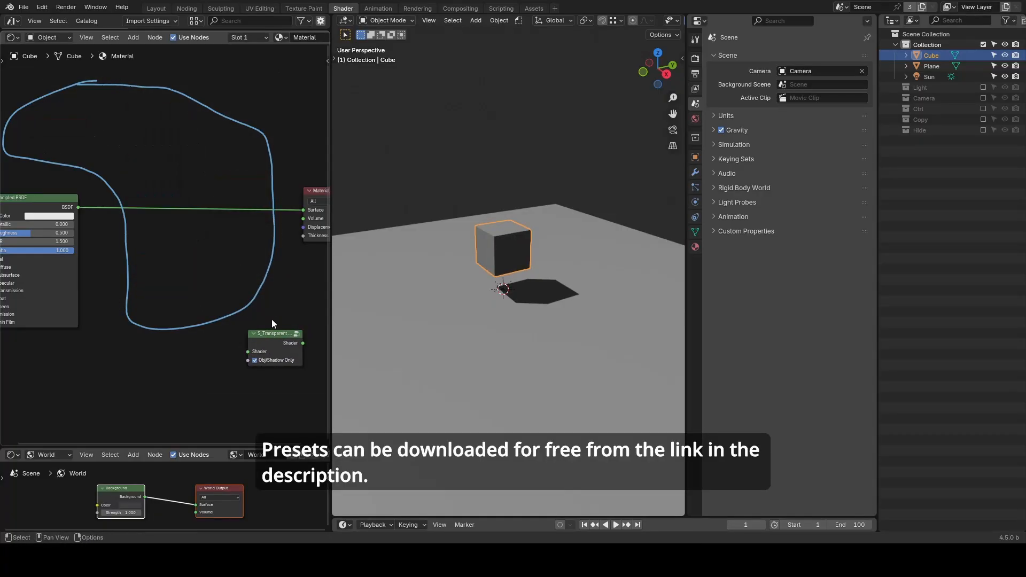
drag(275, 334, 217, 186)
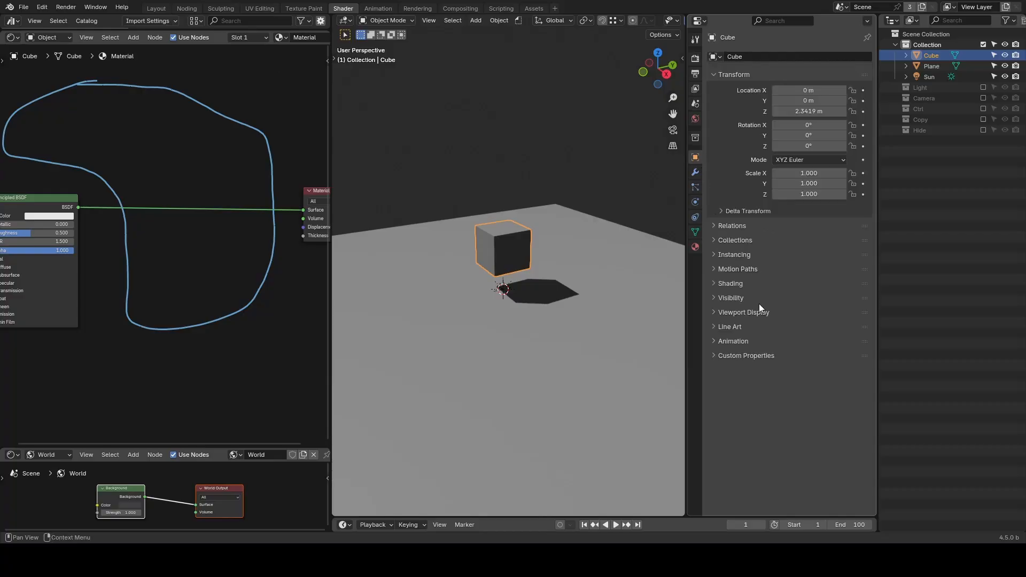
- Toggle the cube's Ray Visibility Camera off and on, then toggle its Shadow visibility
click(730, 297)
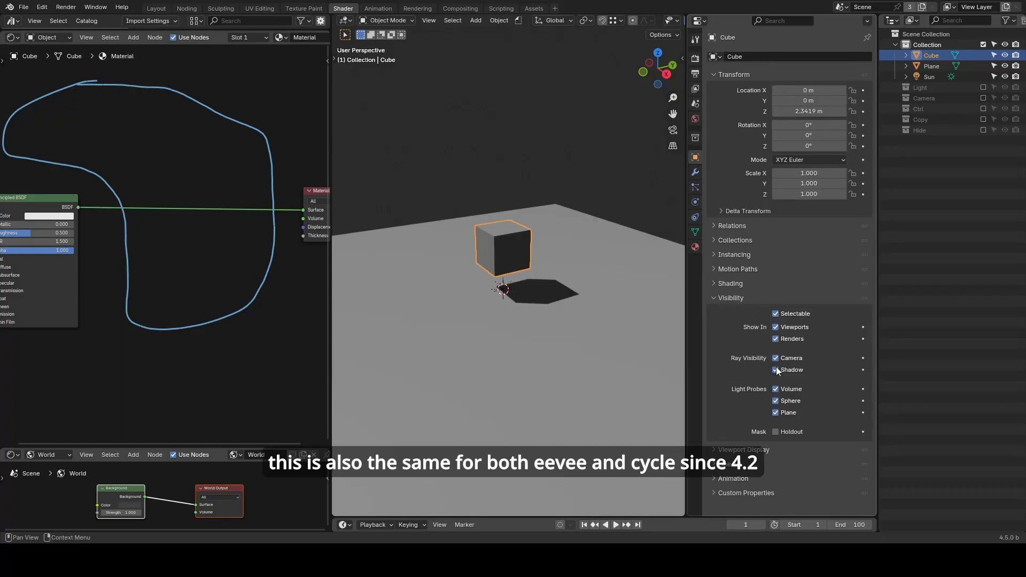
click(776, 358)
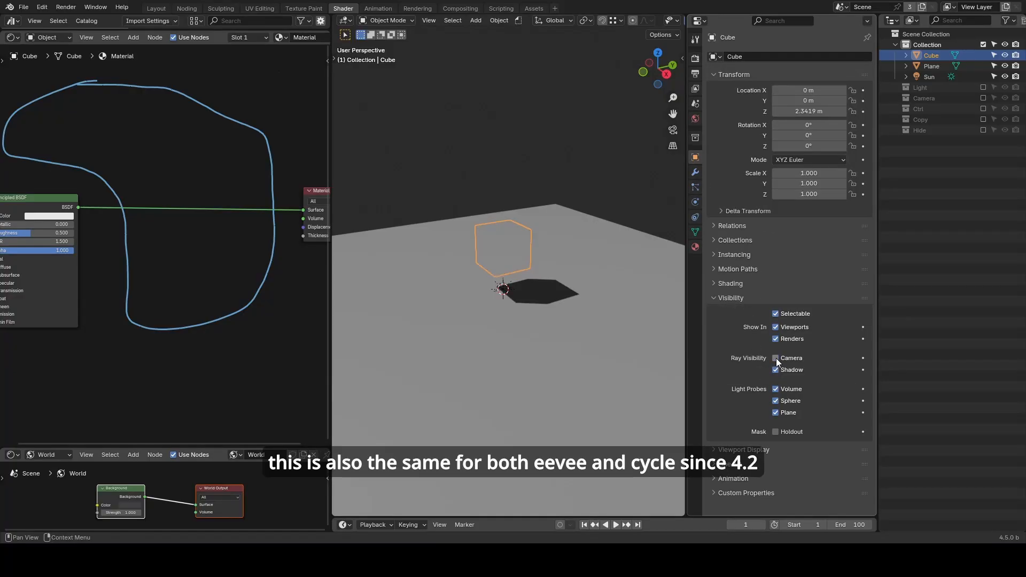
click(776, 359)
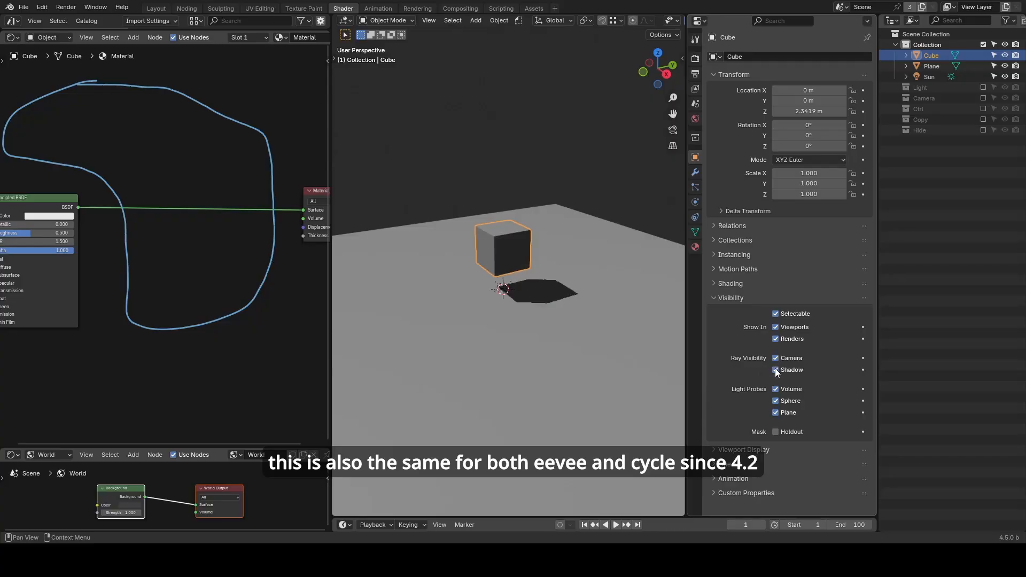
click(775, 370)
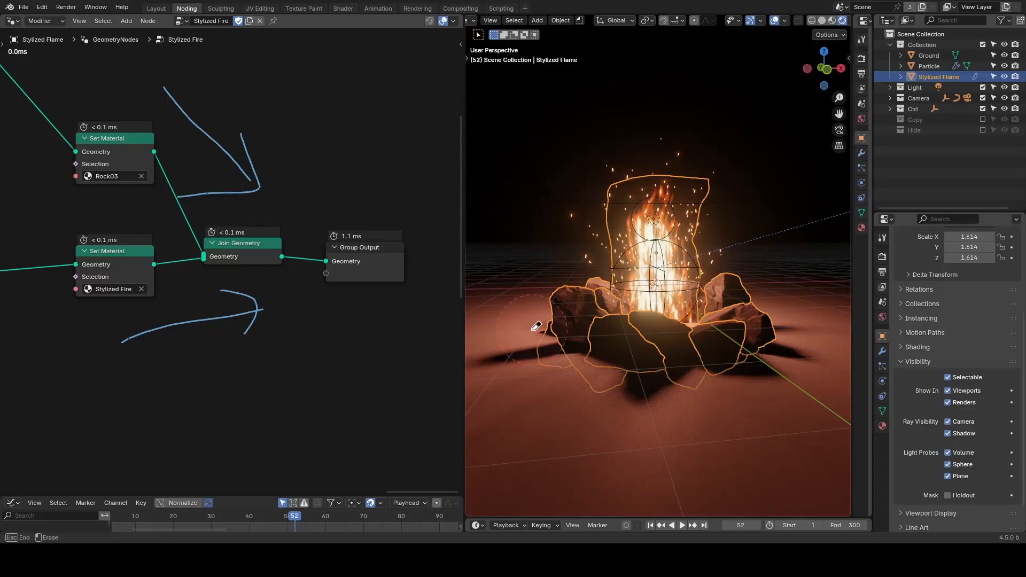
- Switch to the Shading workspace to view the Stylized Flame's Stylized Fire material nodes
click(342, 7)
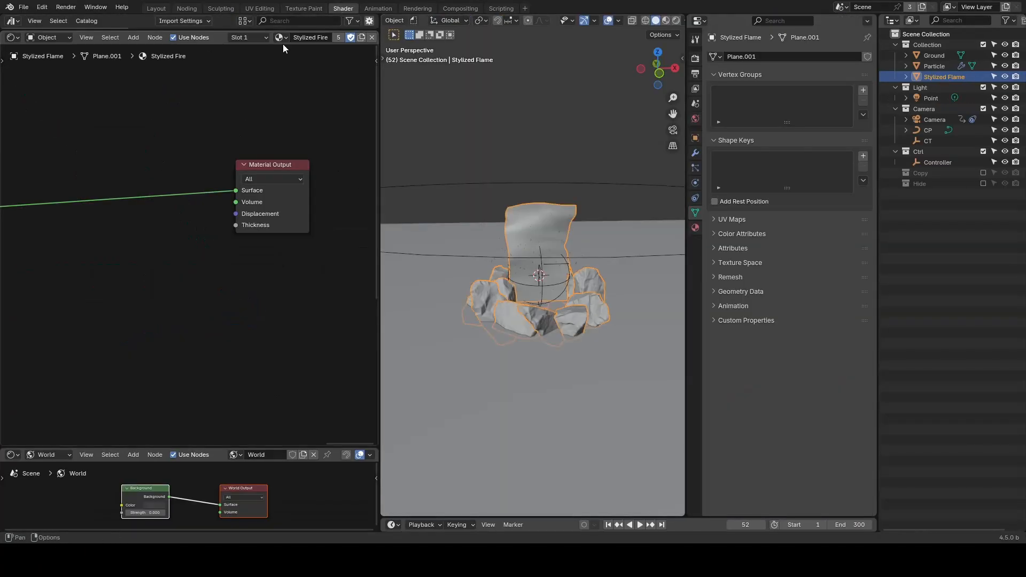